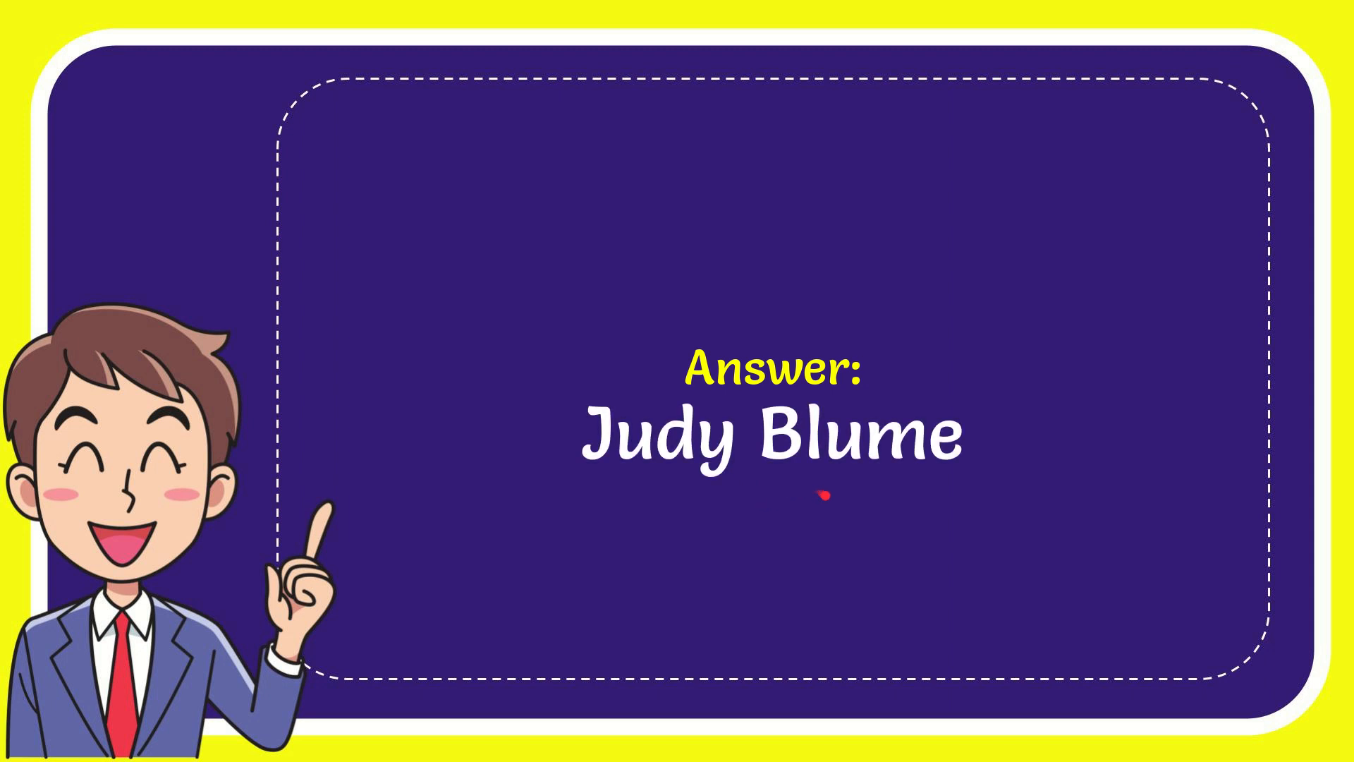
{"action": "left_click_drag", "start_coordinate": [834, 484], "coordinate": [833, 553]}
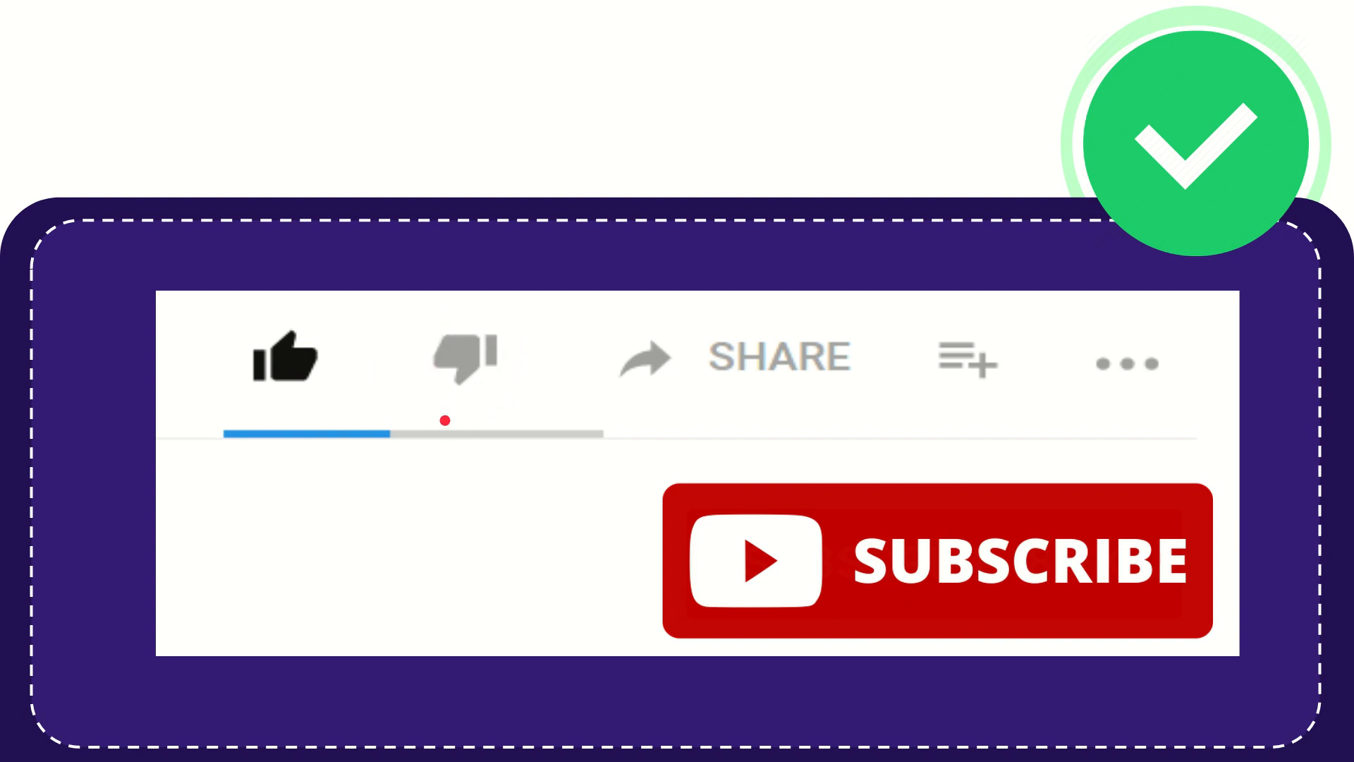
{"action": "left_click", "coordinate": [464, 359]}
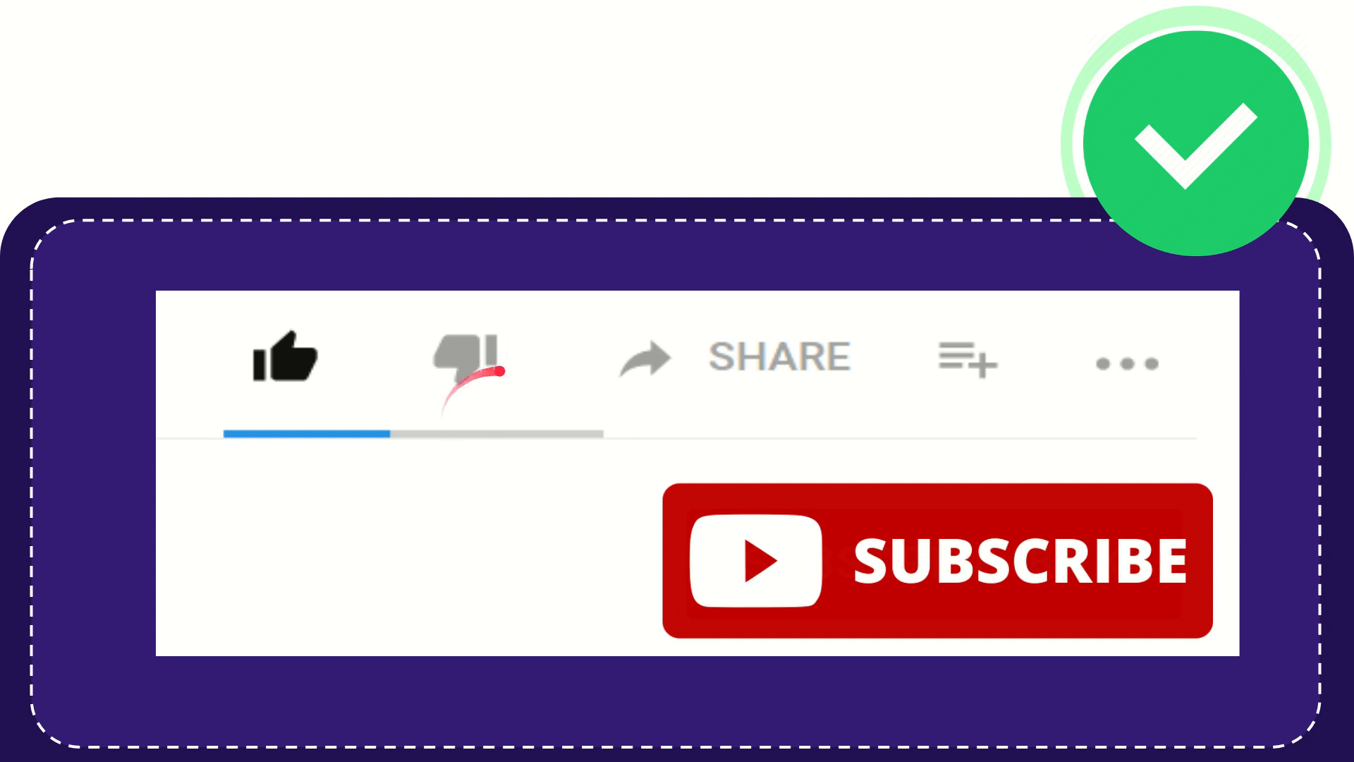